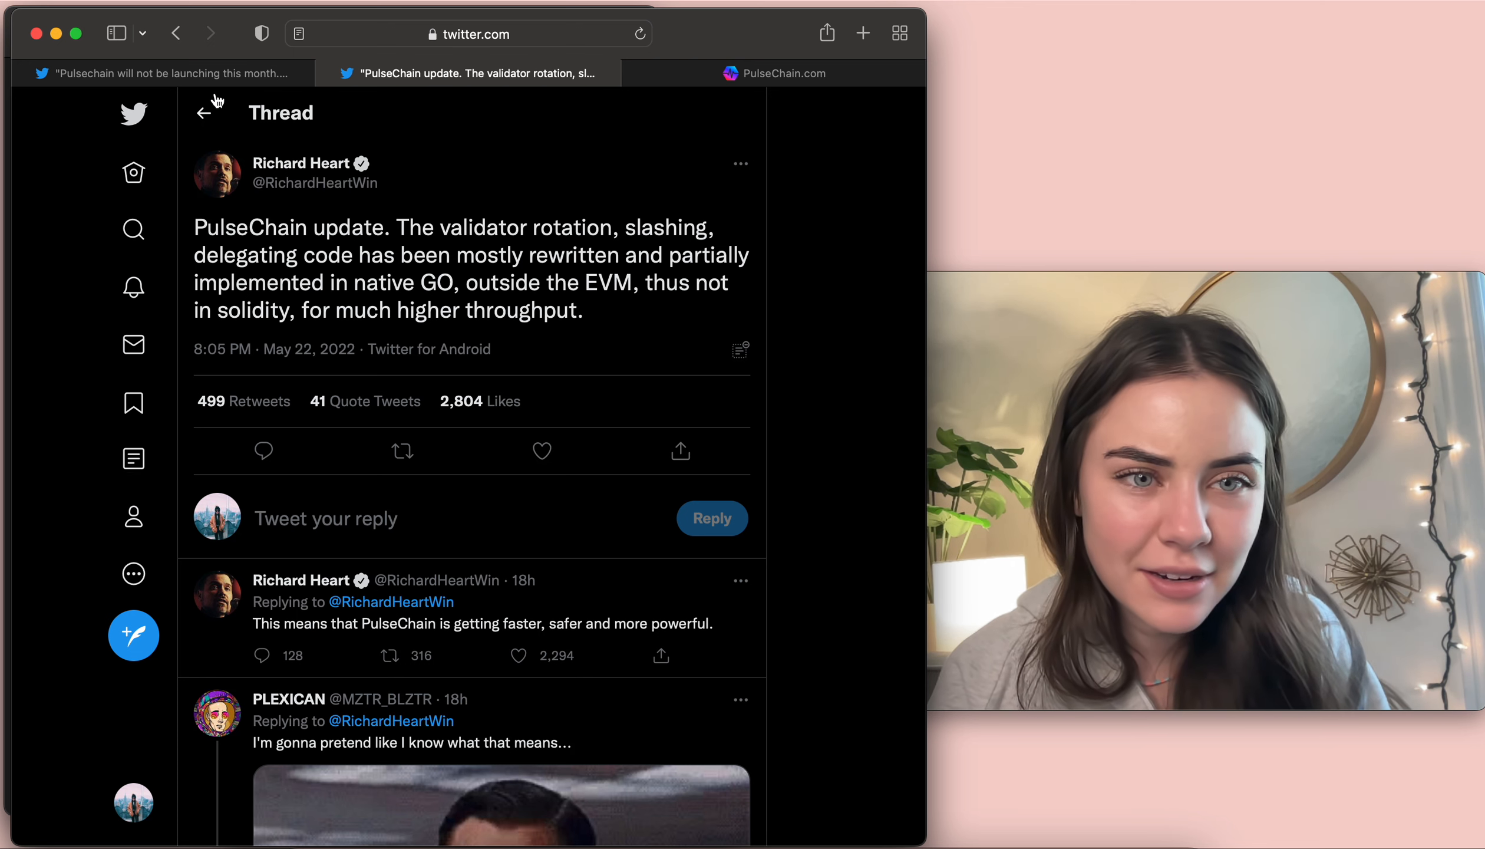
Switch to the Twitter thread announcing PulseChain will not be launching this month
click(159, 73)
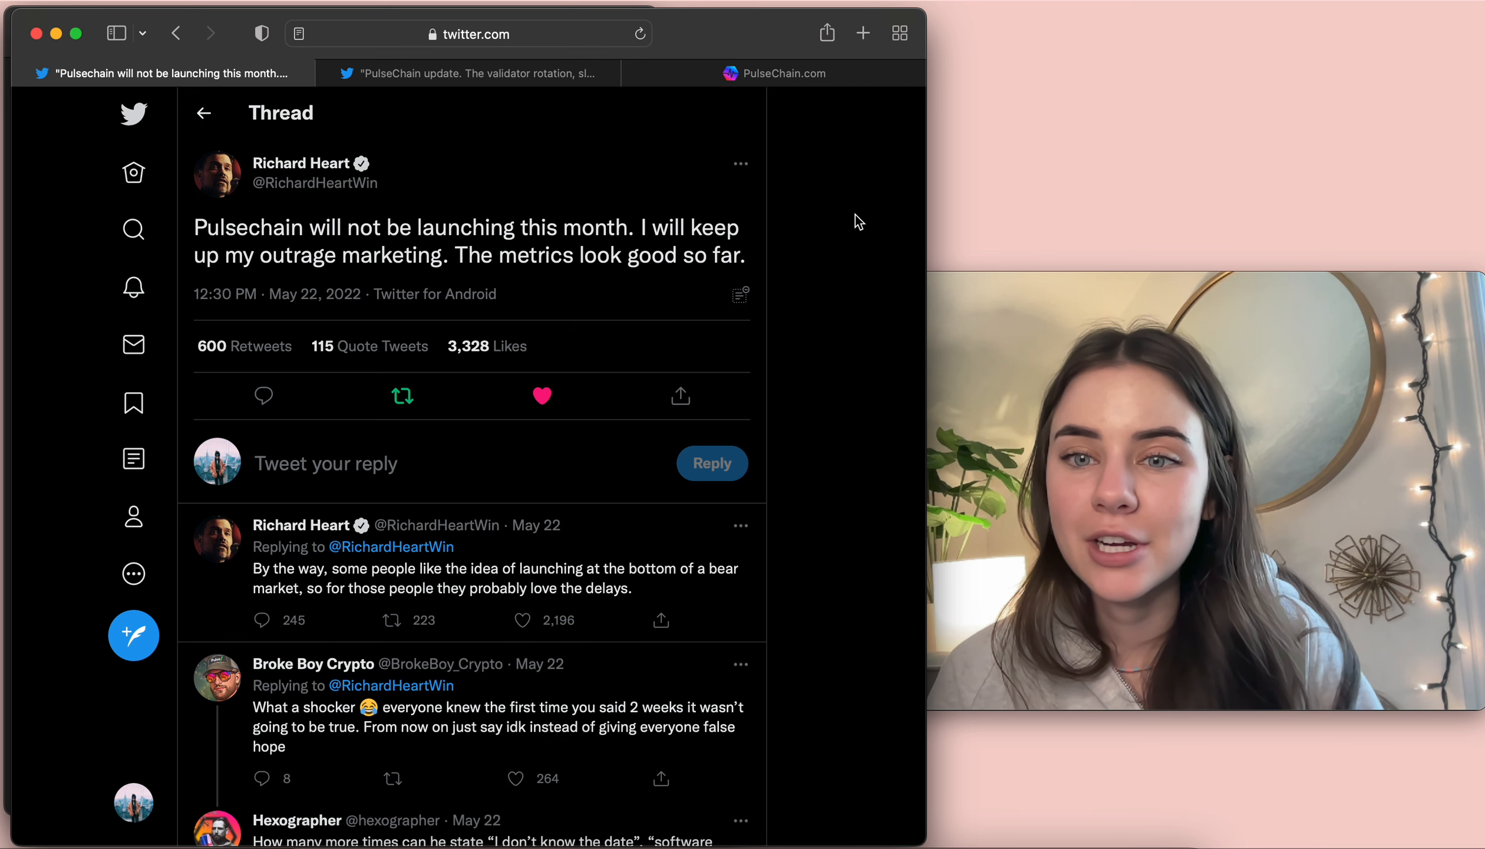
Return to the PulseChain update thread about validator rotation and slashing code rewritten in GO
click(469, 73)
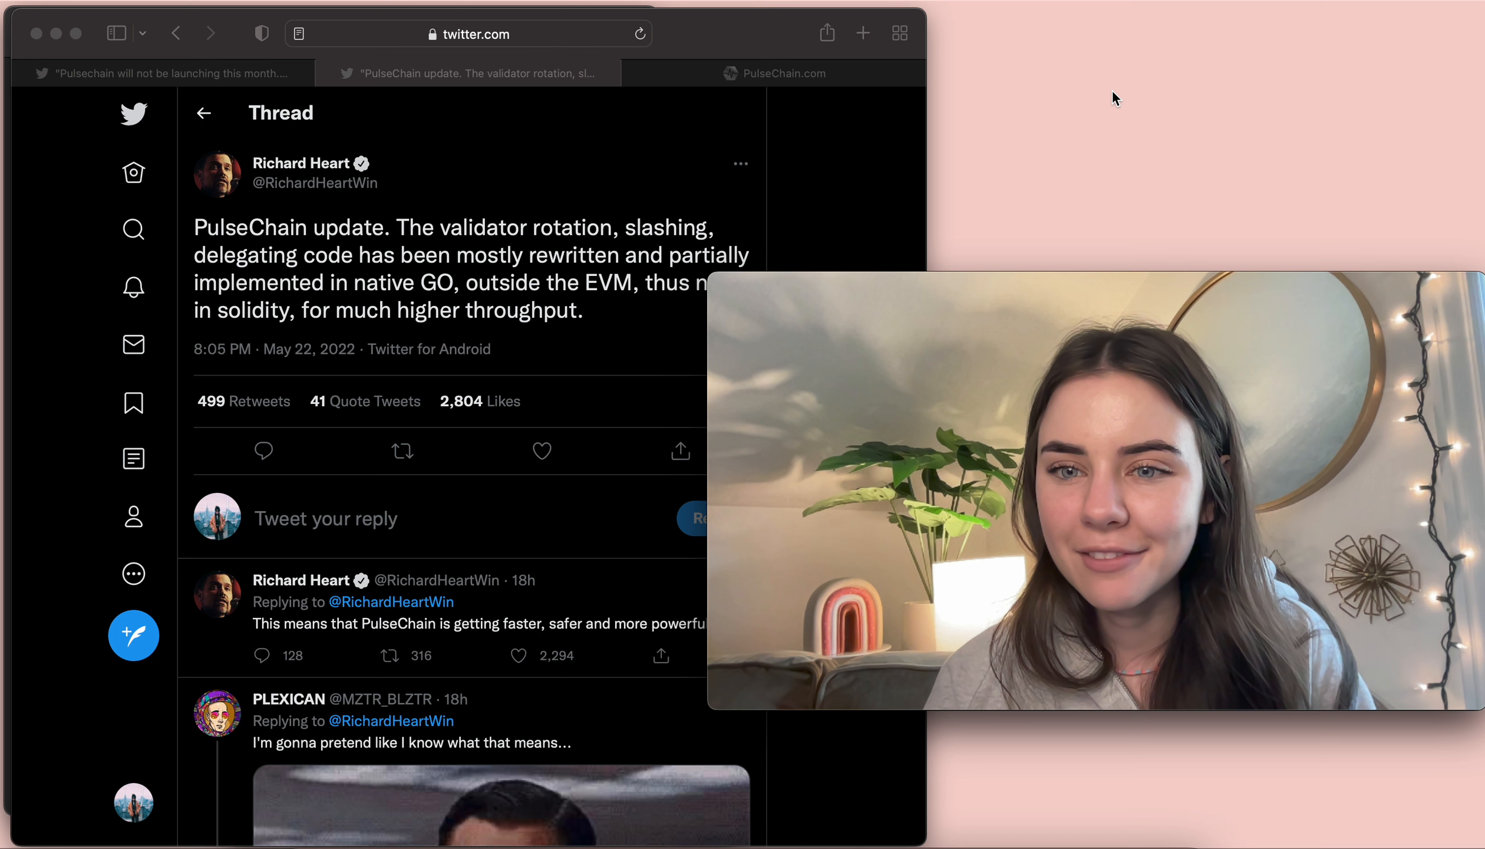
mouse_move(1119, 120)
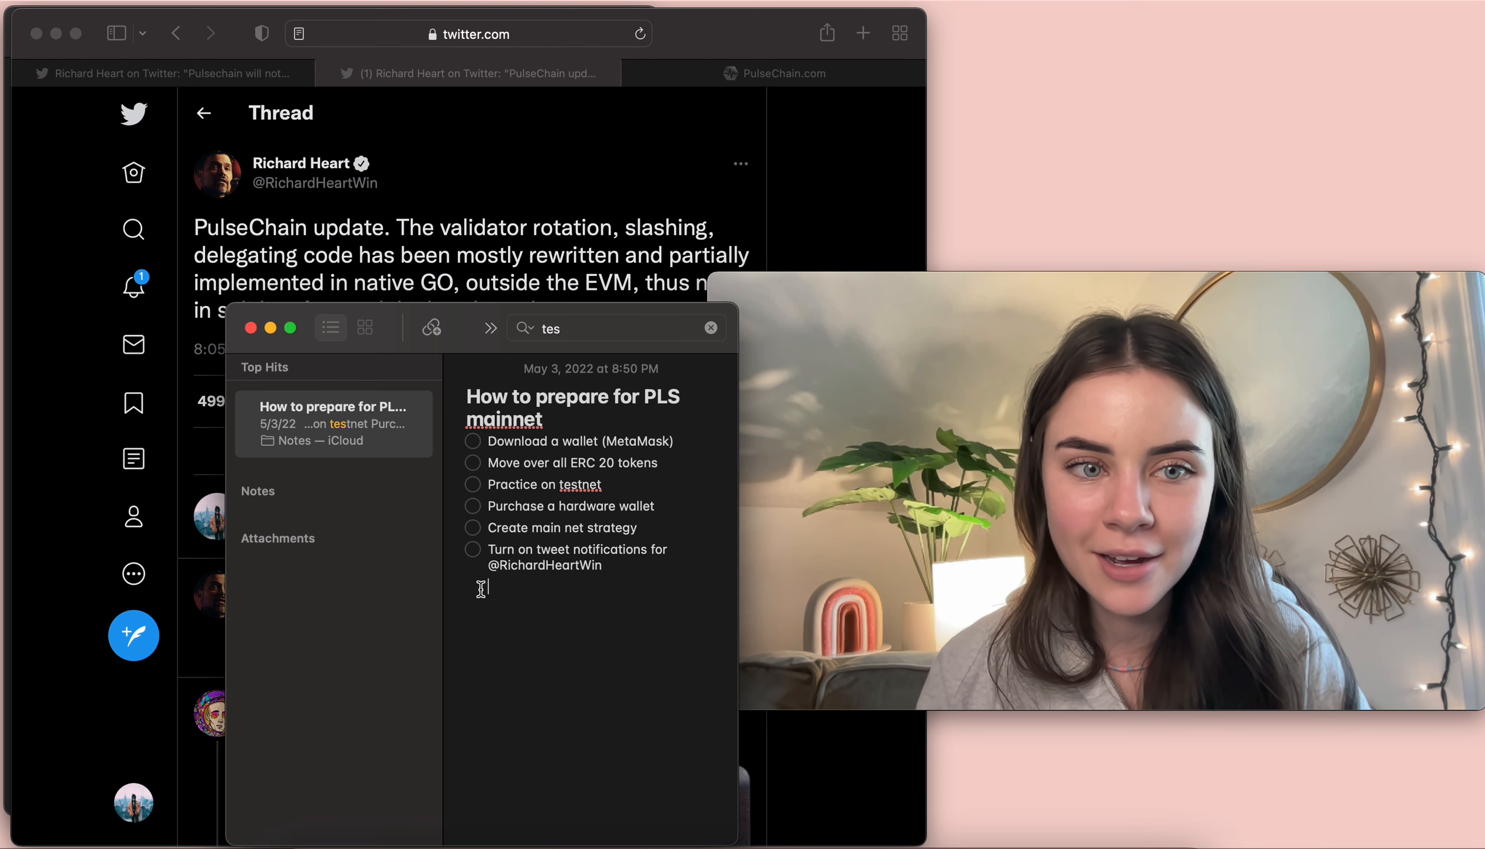
mouse_move(474, 355)
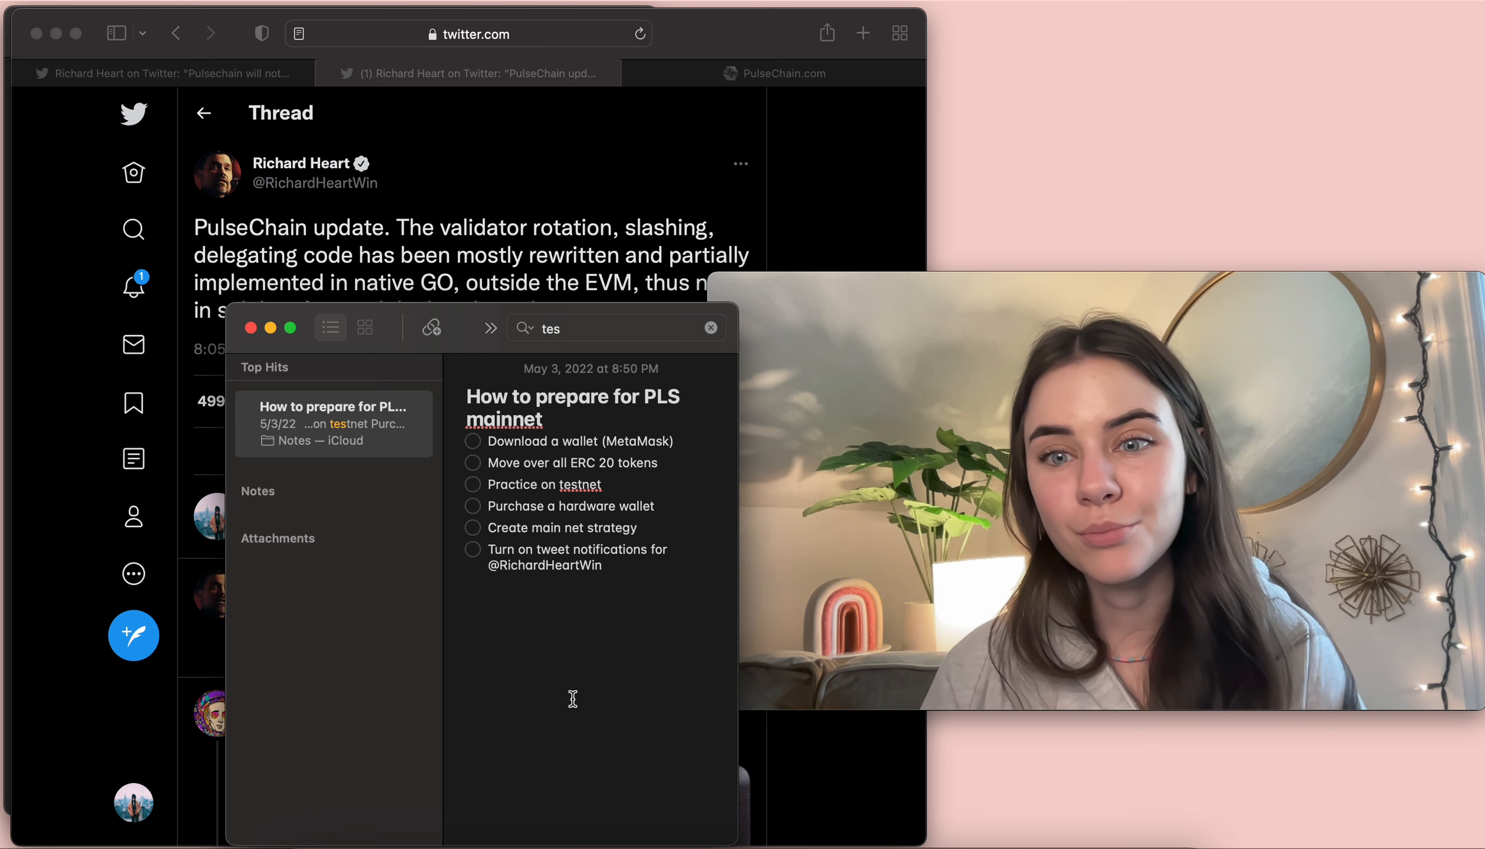
mouse_move(835, 759)
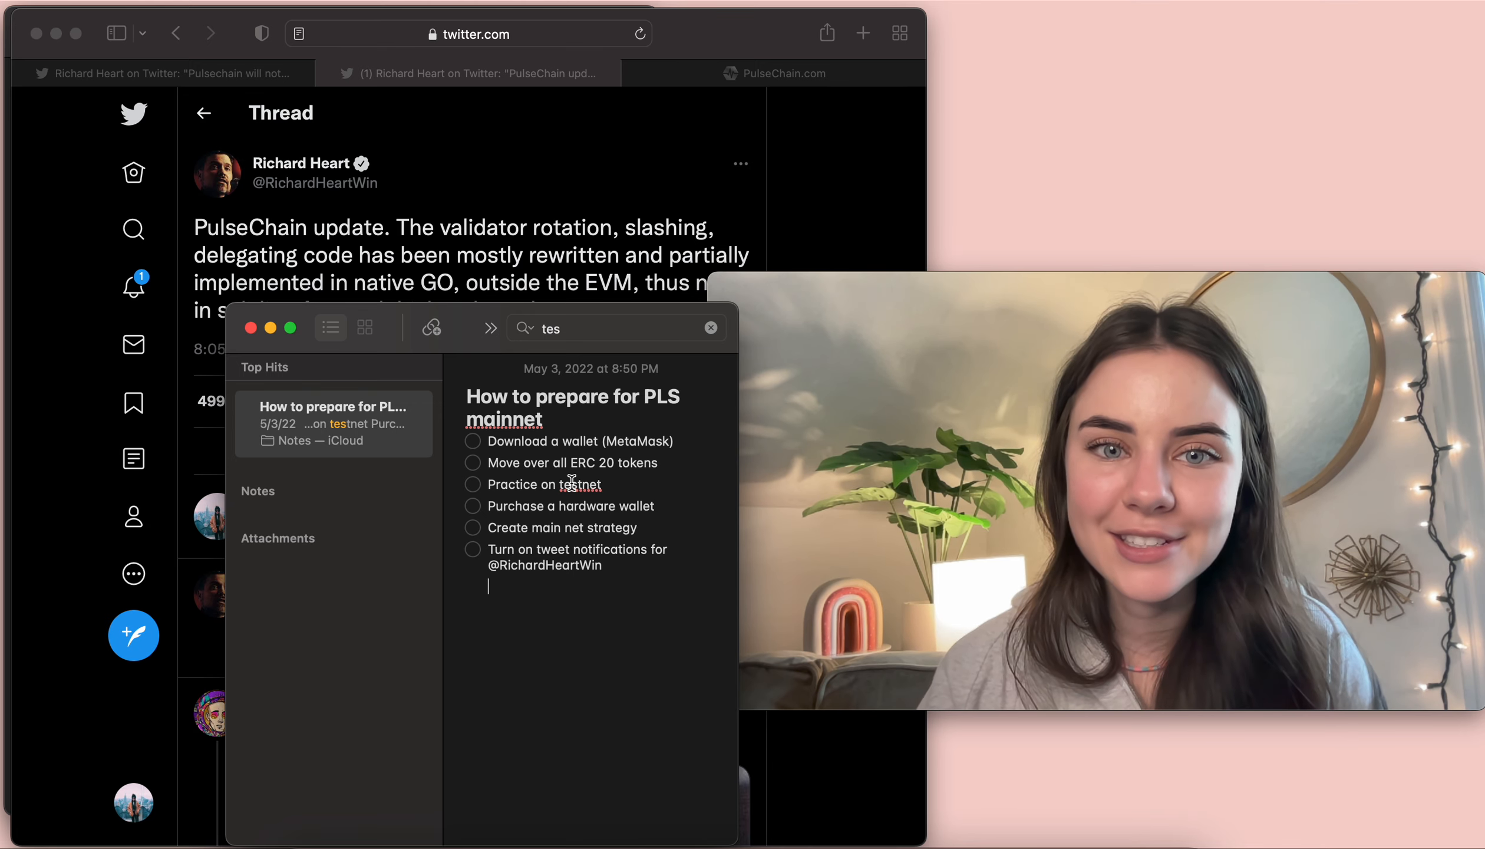
Bring up PulseChain.com at 'The Pulse Testnet is live' with the MetaMask network settings
click(783, 73)
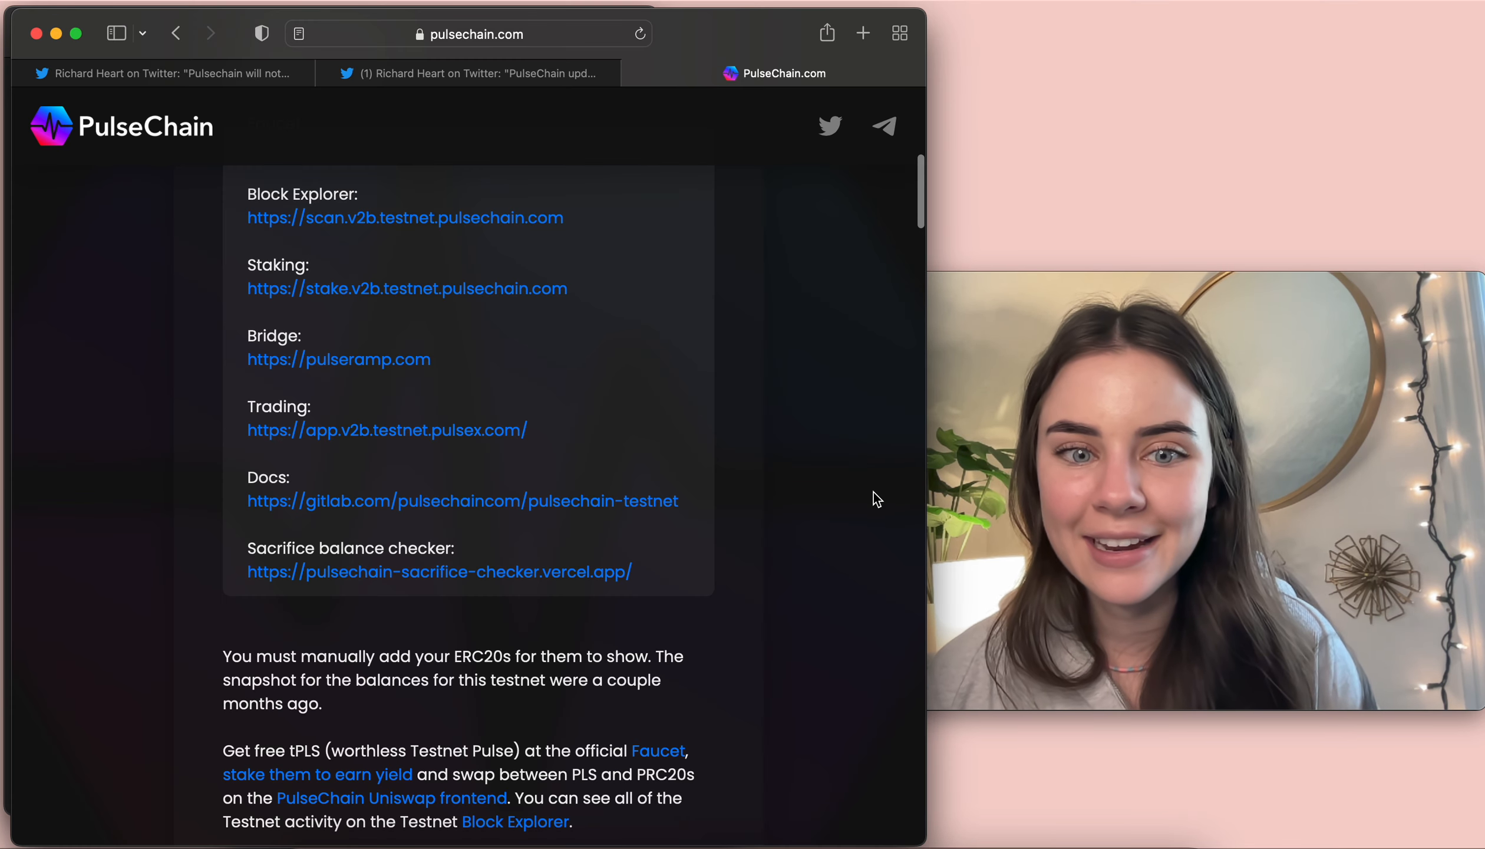
scroll(up, 3)
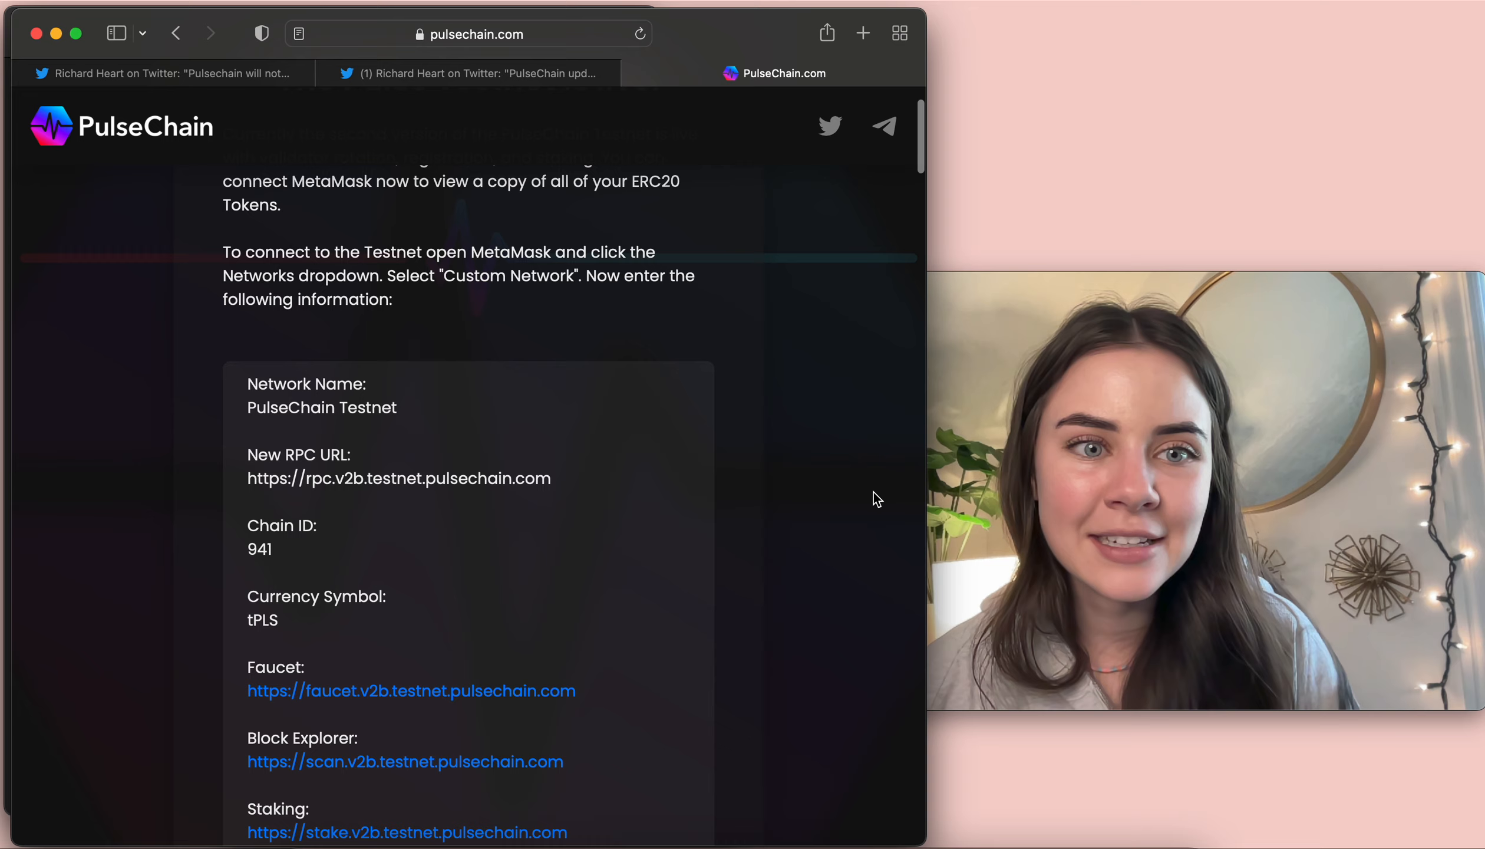
scroll(up, 3)
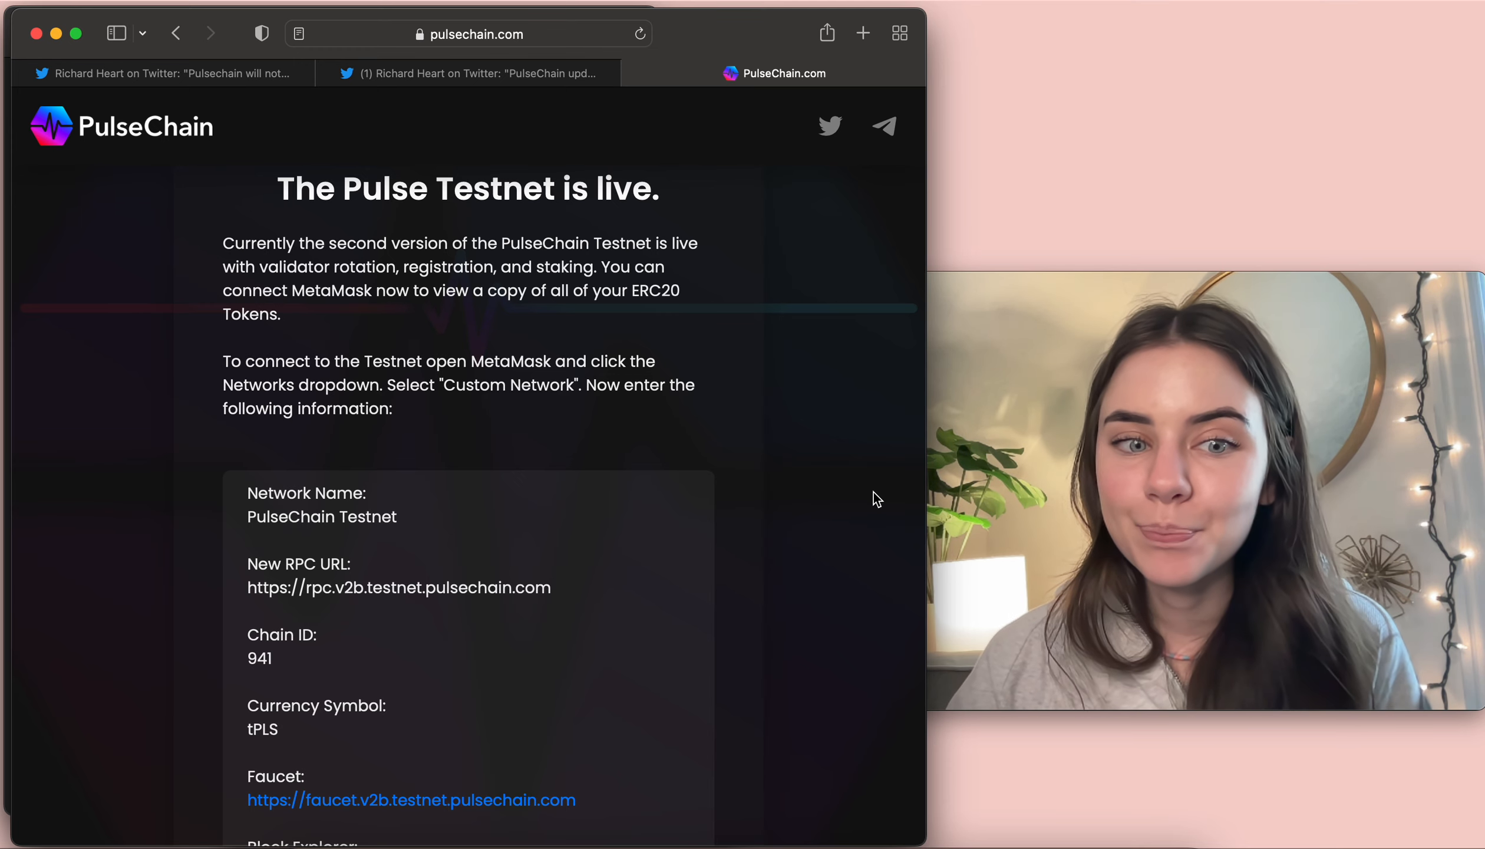
scroll(down, 3)
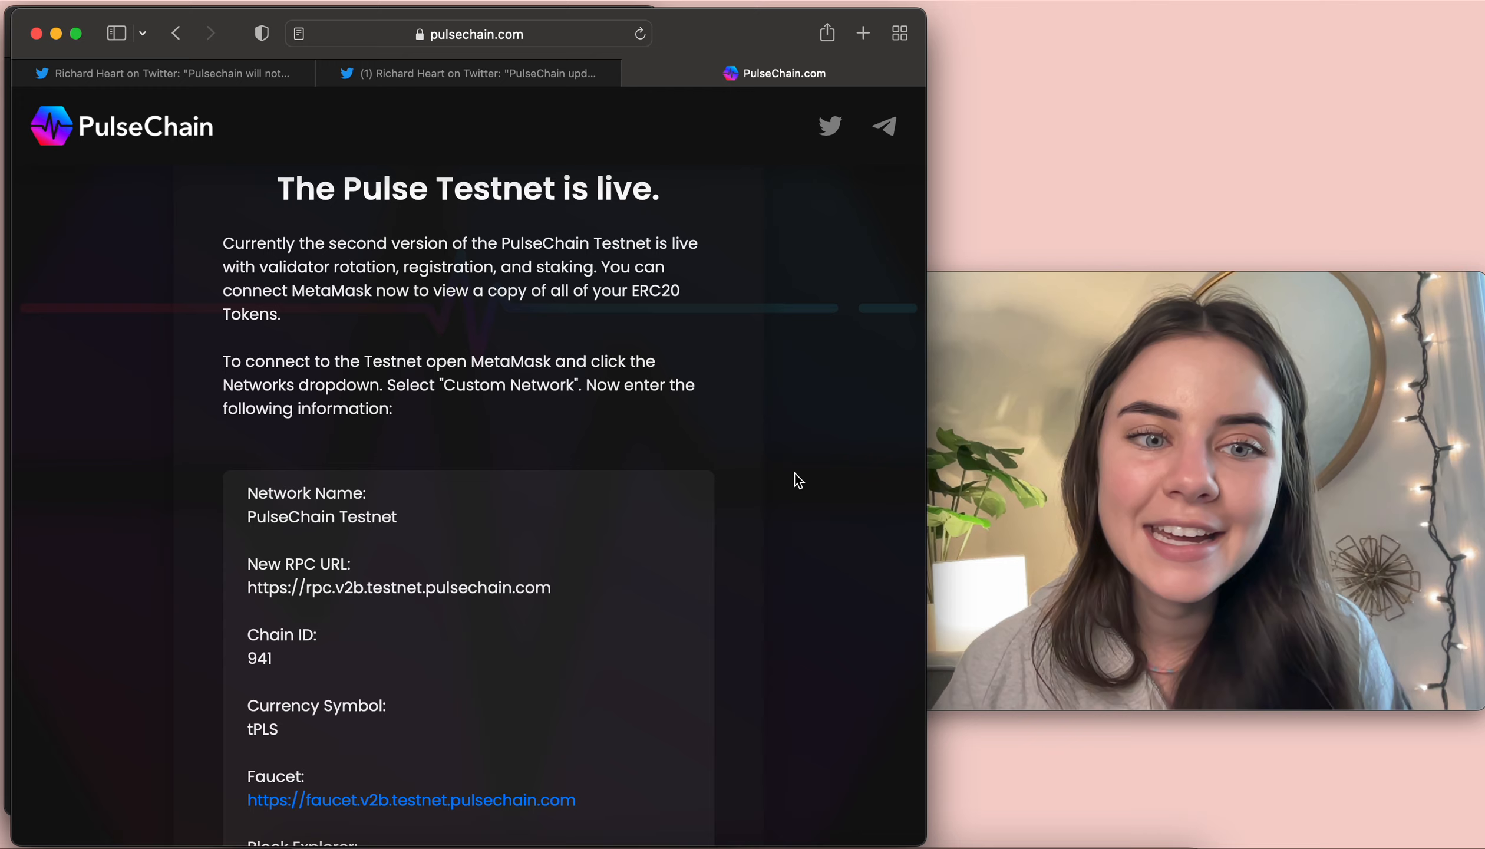
scroll(down, 3)
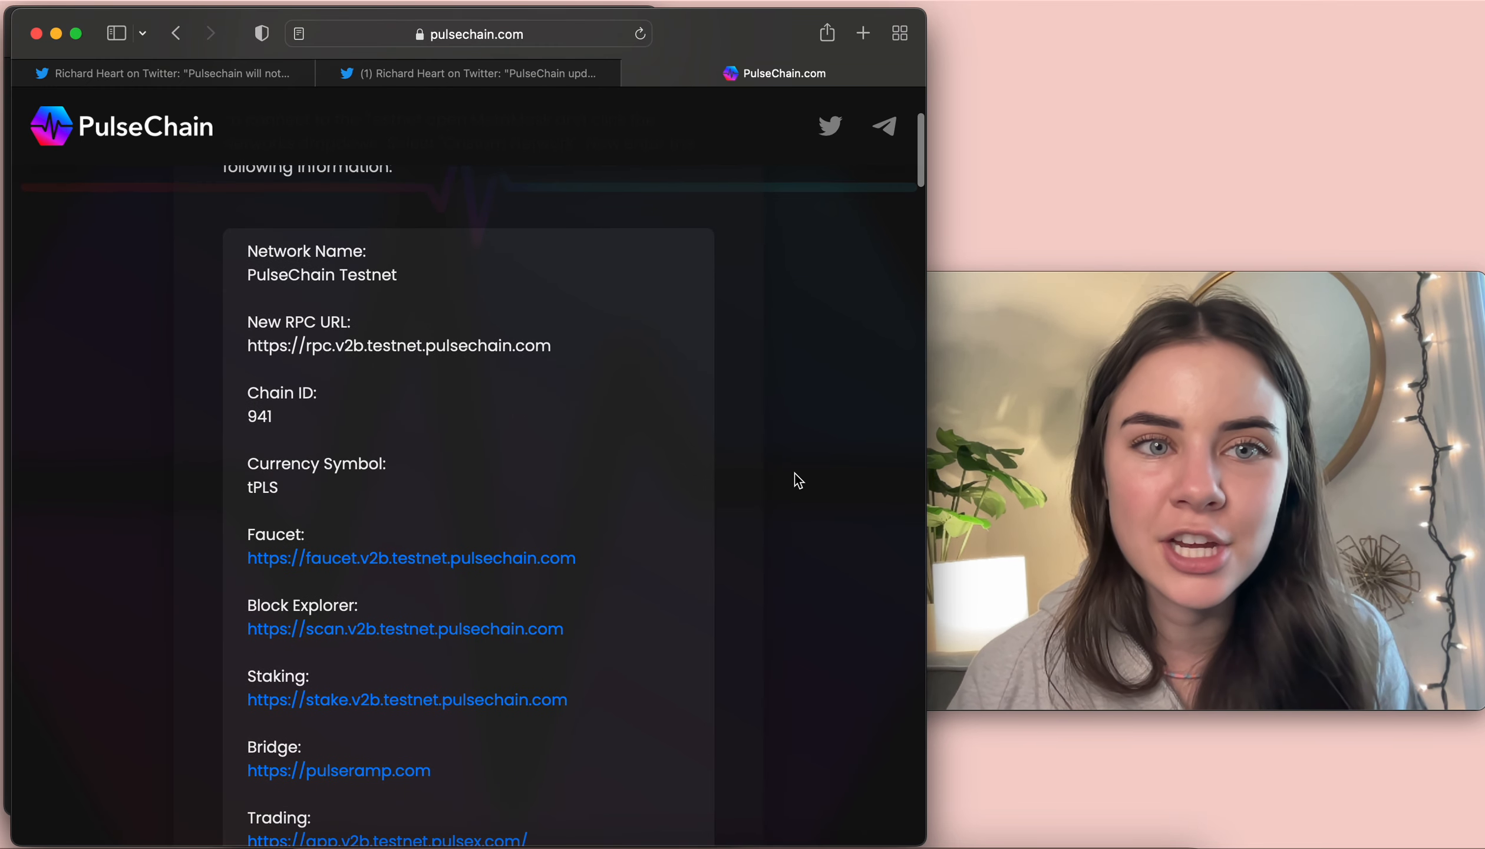
scroll(down, 3)
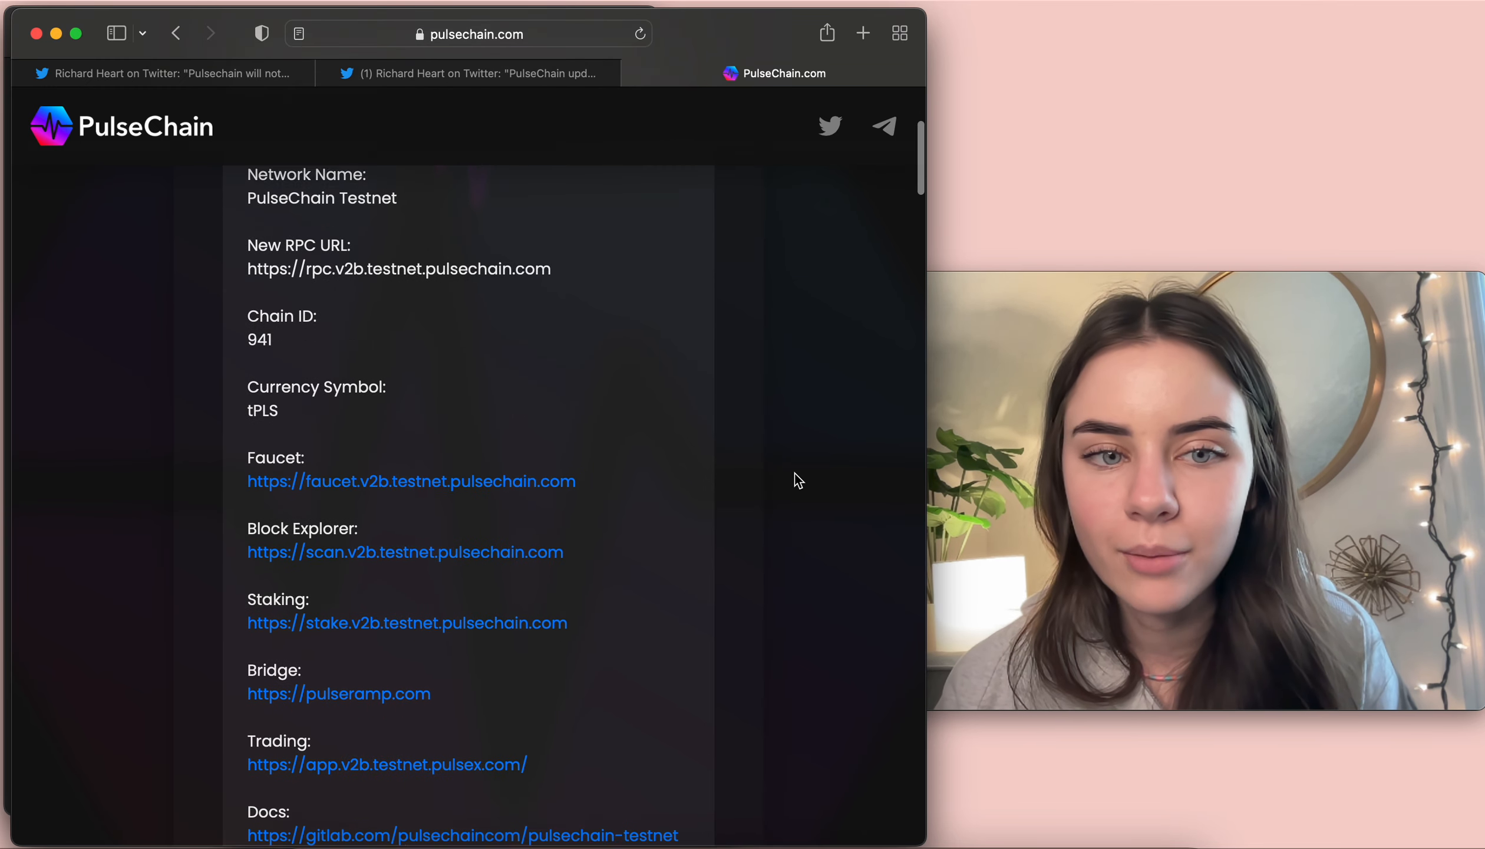
scroll(down, 3)
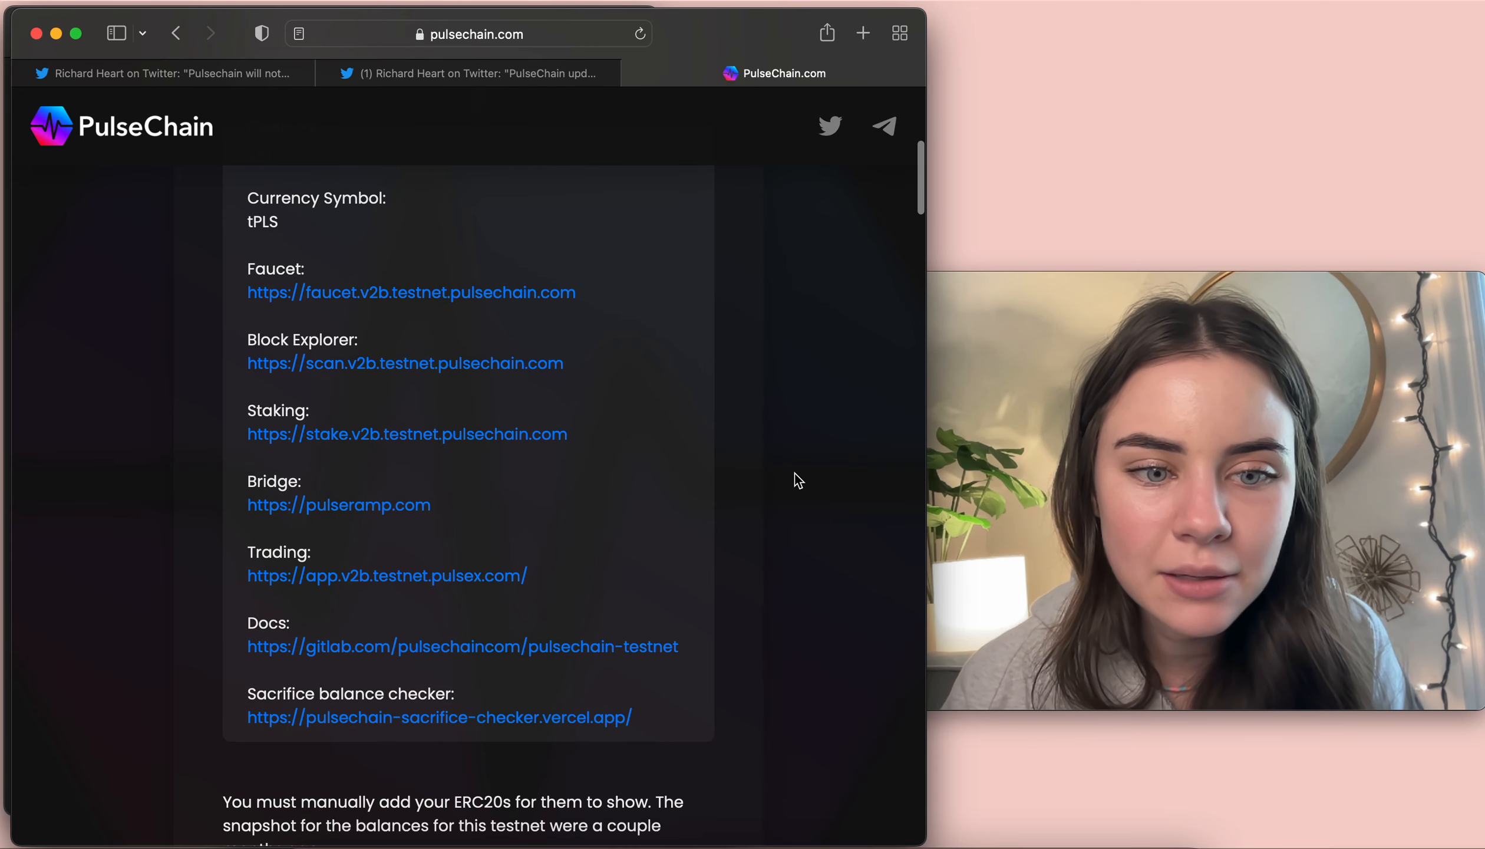
mouse_move(532, 229)
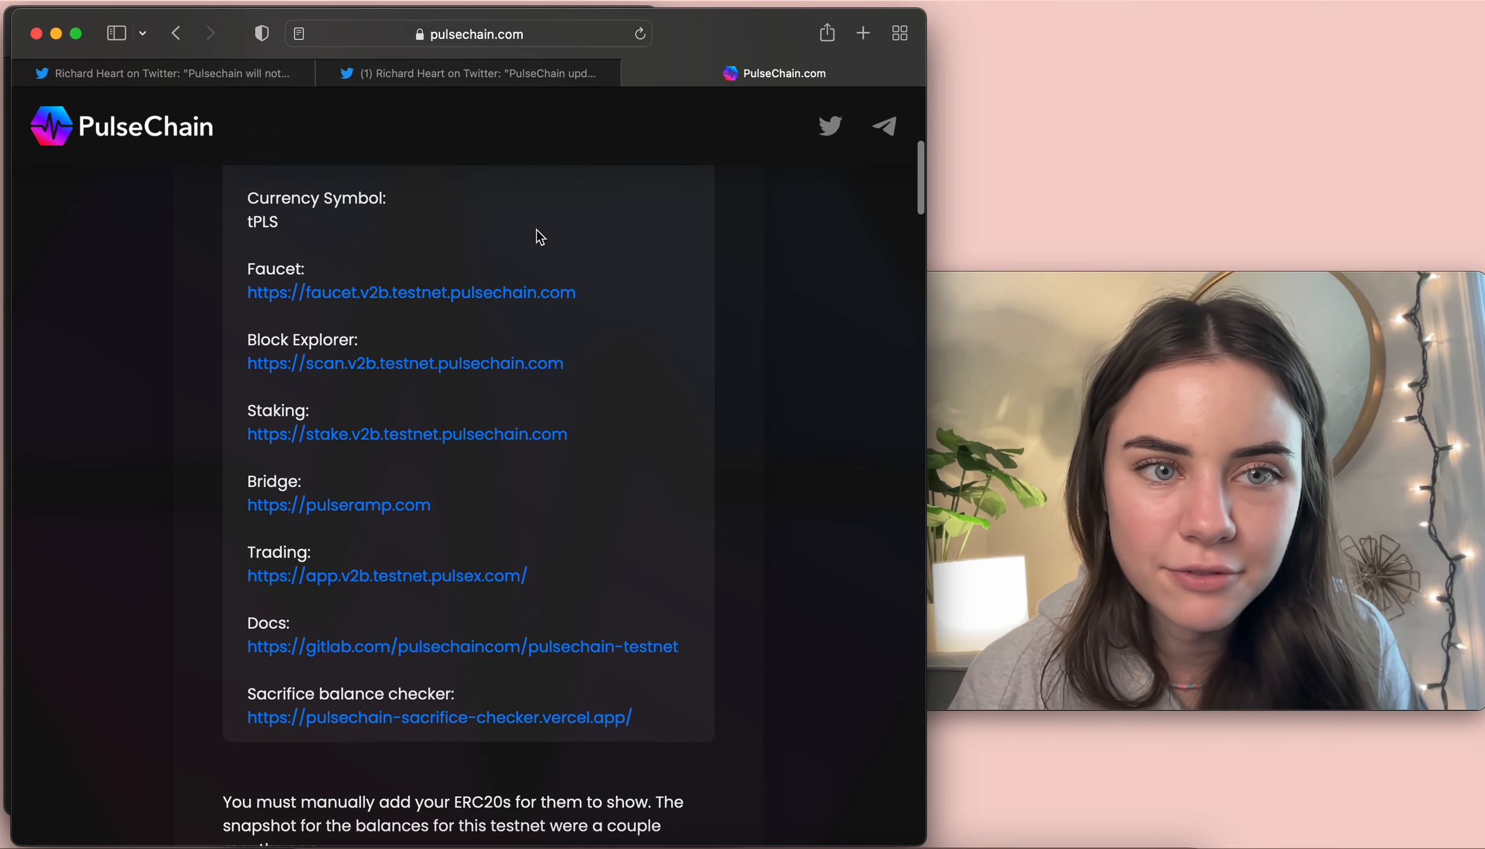
mouse_move(554, 512)
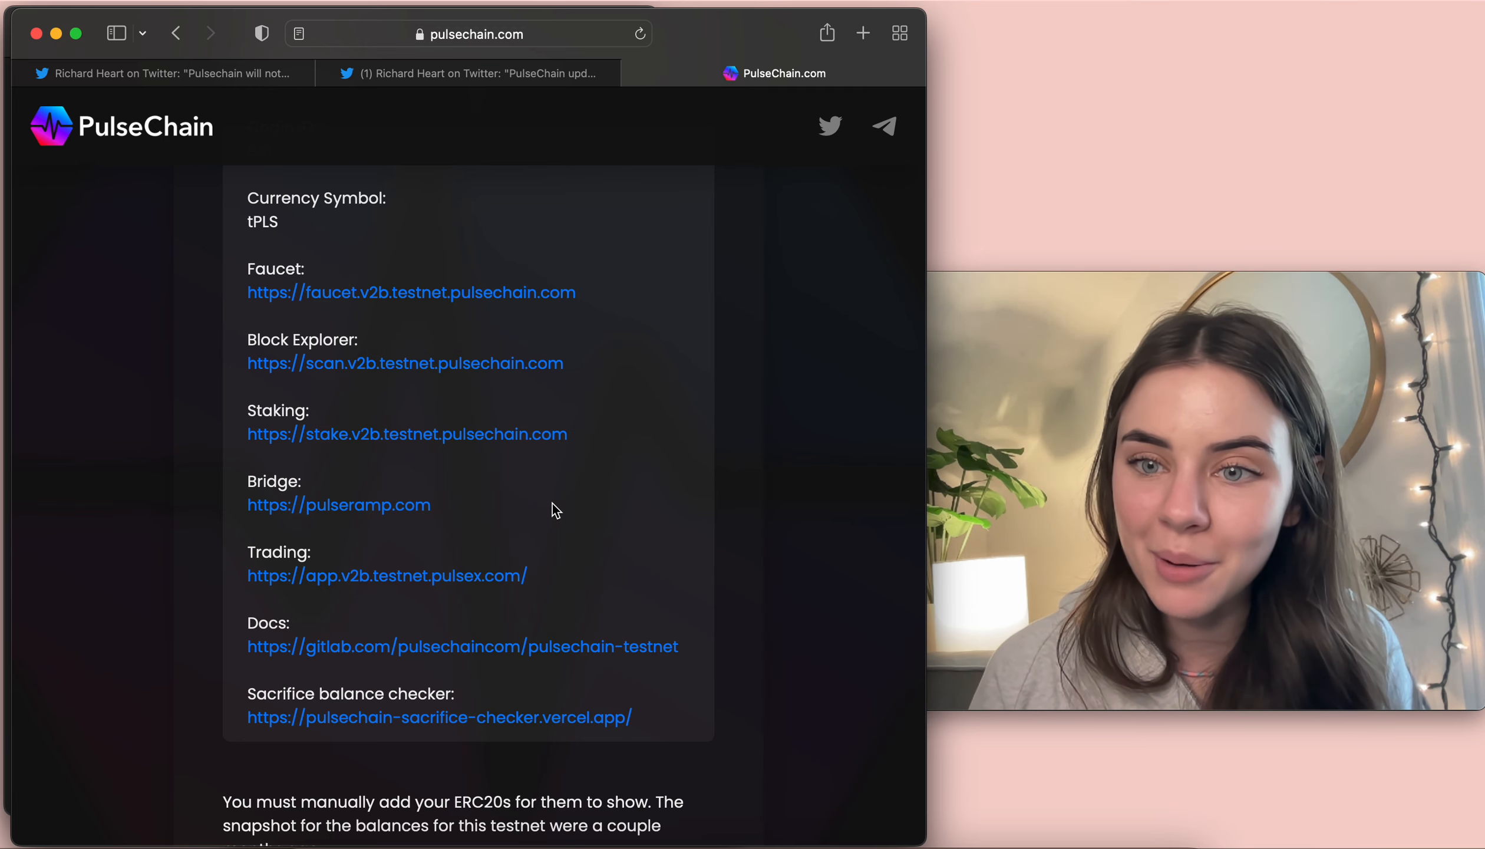
mouse_move(369, 511)
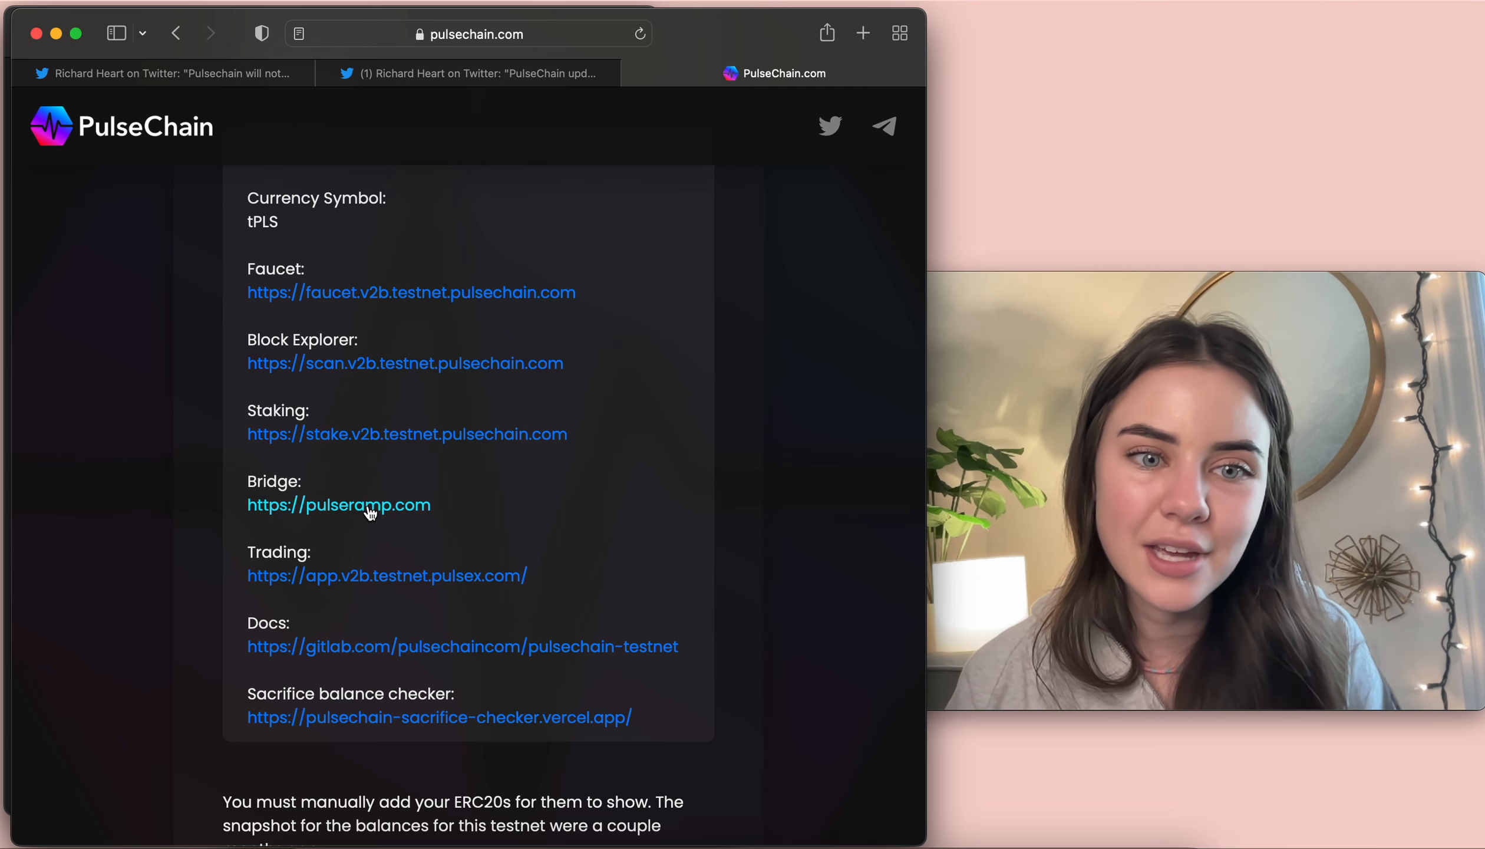
mouse_move(533, 539)
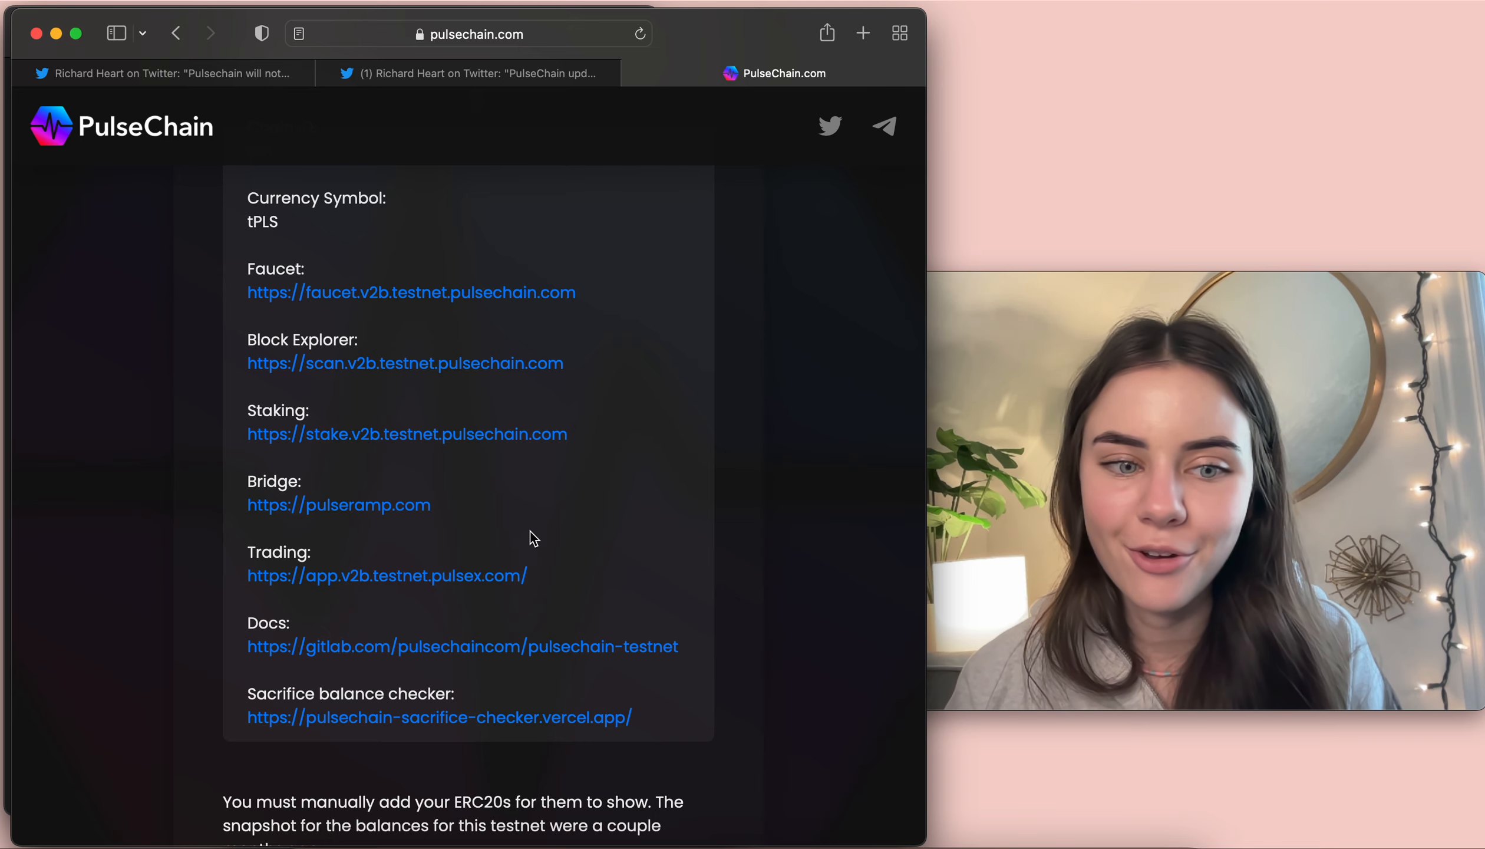
scroll(down, 3)
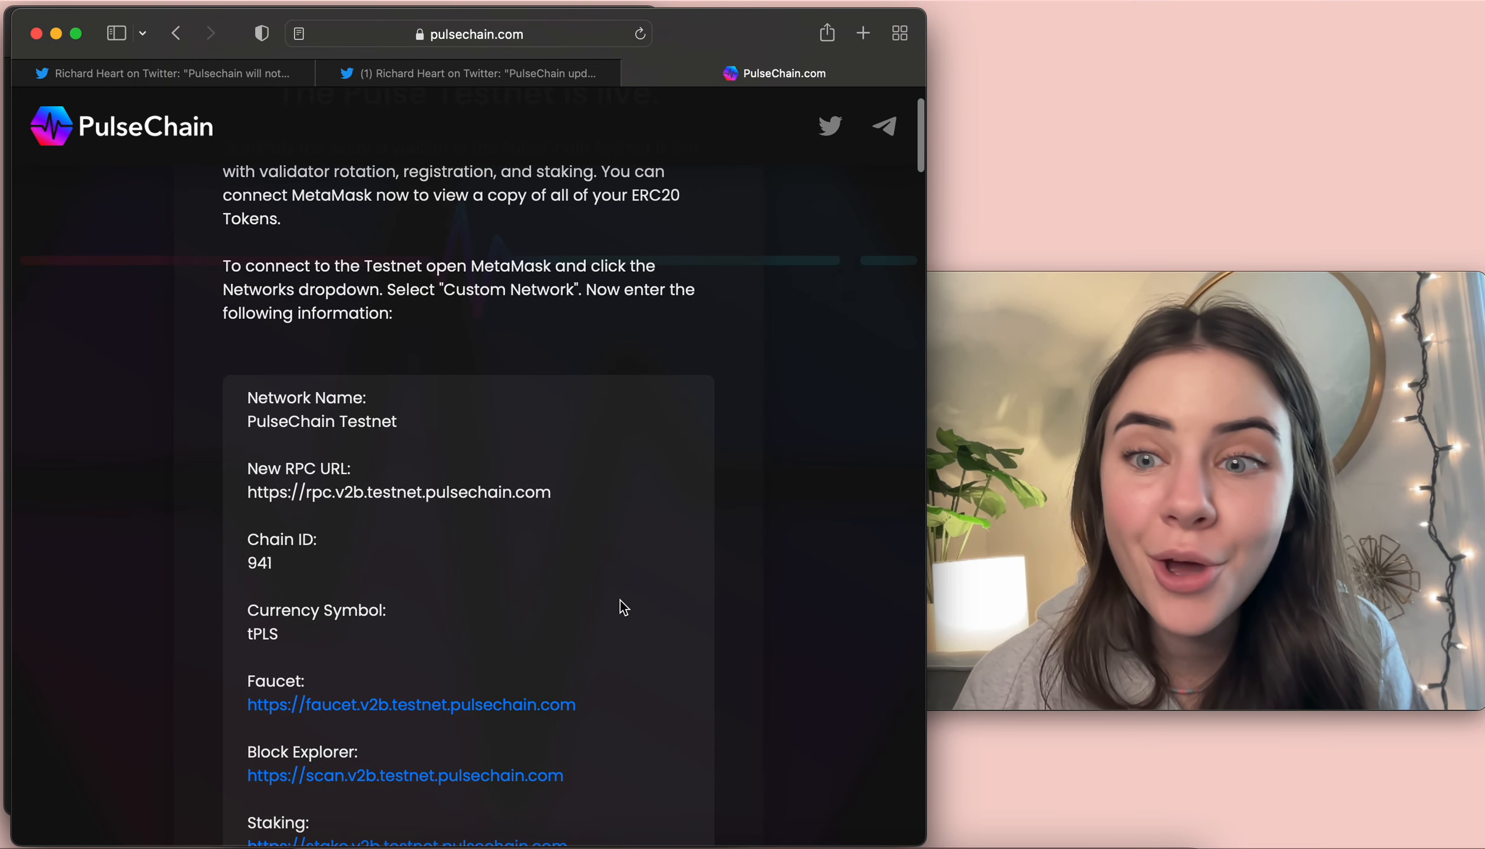
scroll(up, 3)
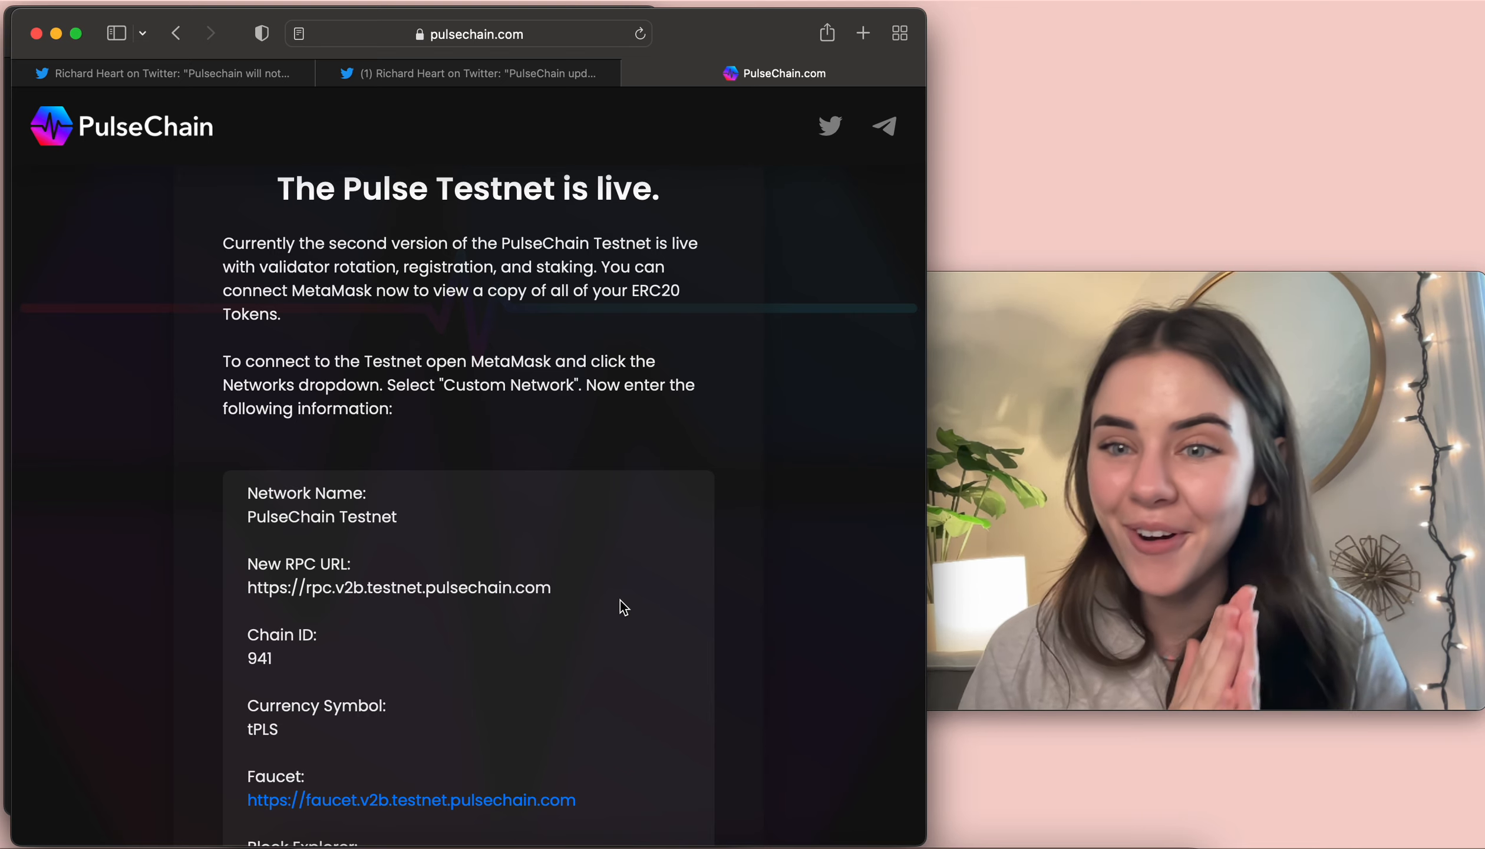